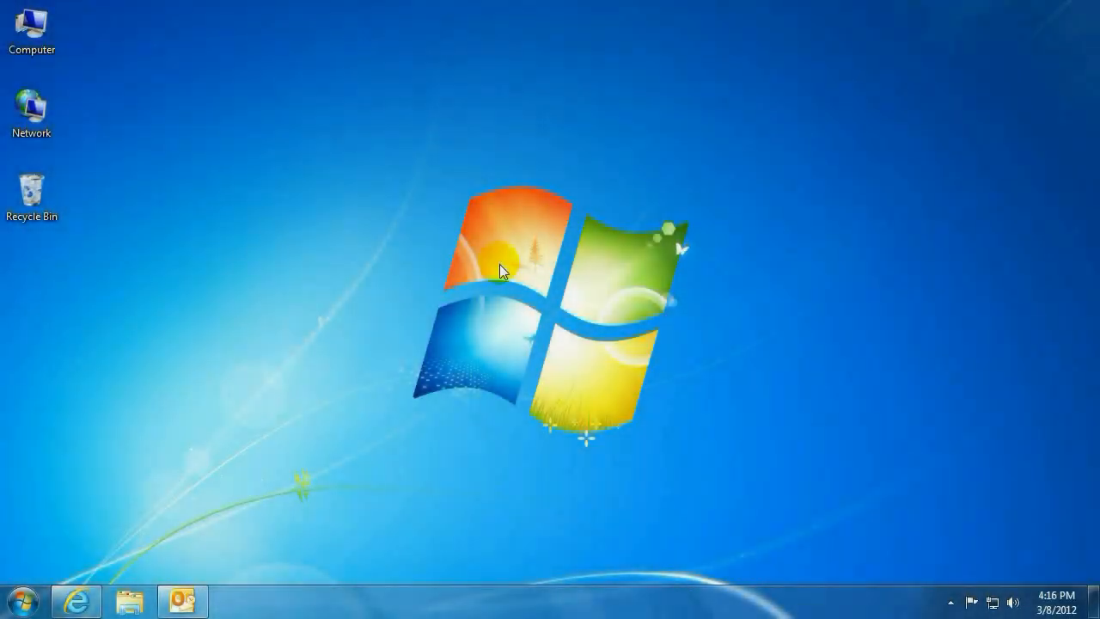
Grab the Micro Center blog's RSS feed link in the web browser, then close the browser
left_click(77, 600)
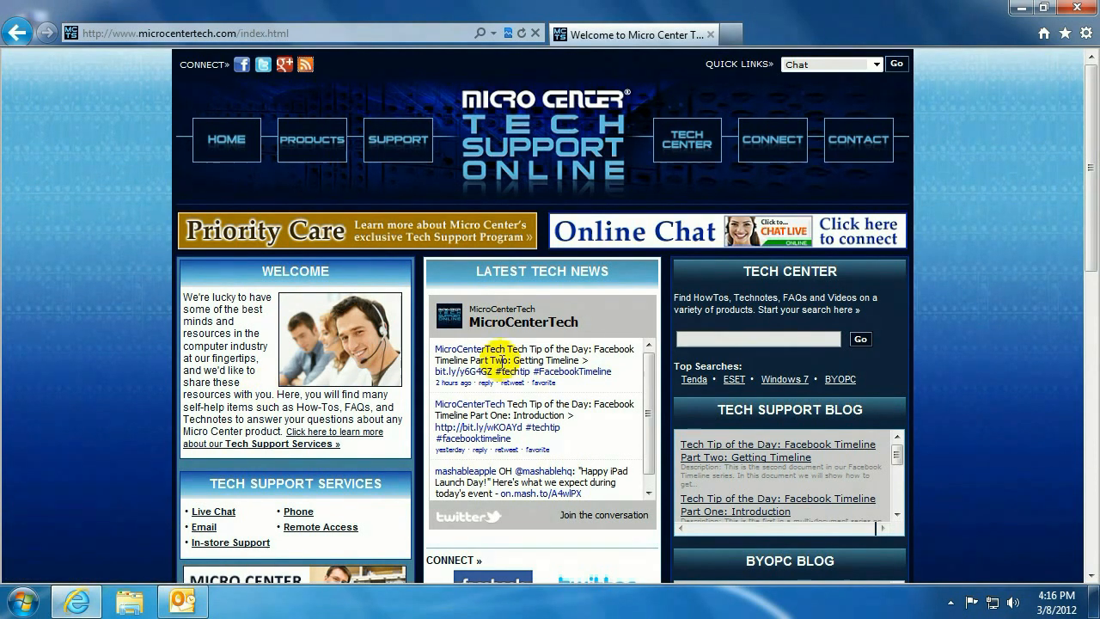
mouse_move(305, 65)
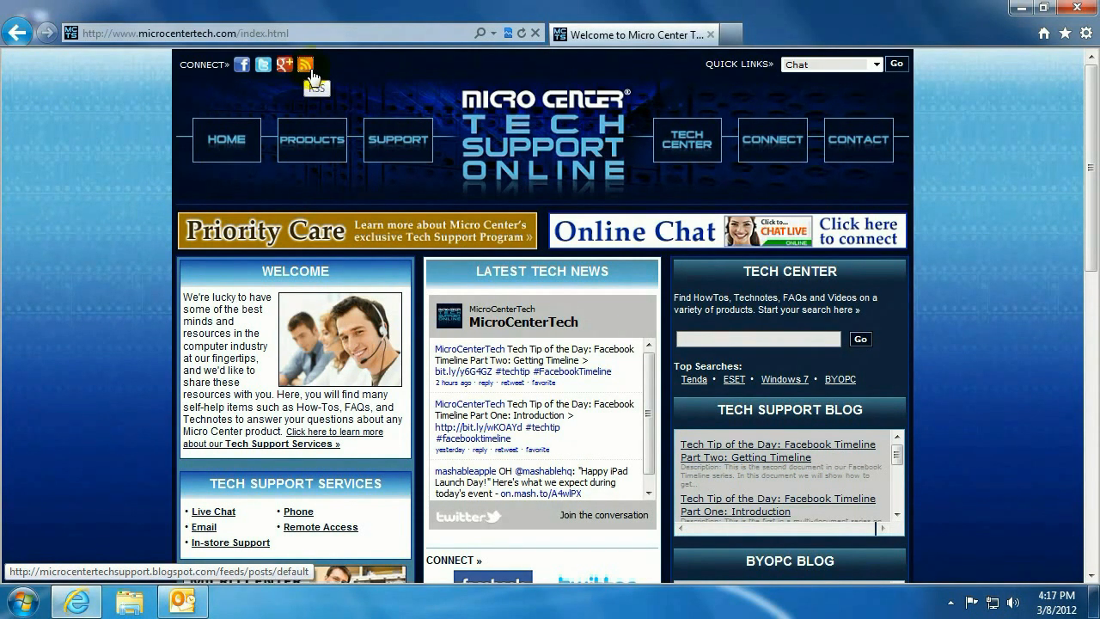
right_click(305, 64)
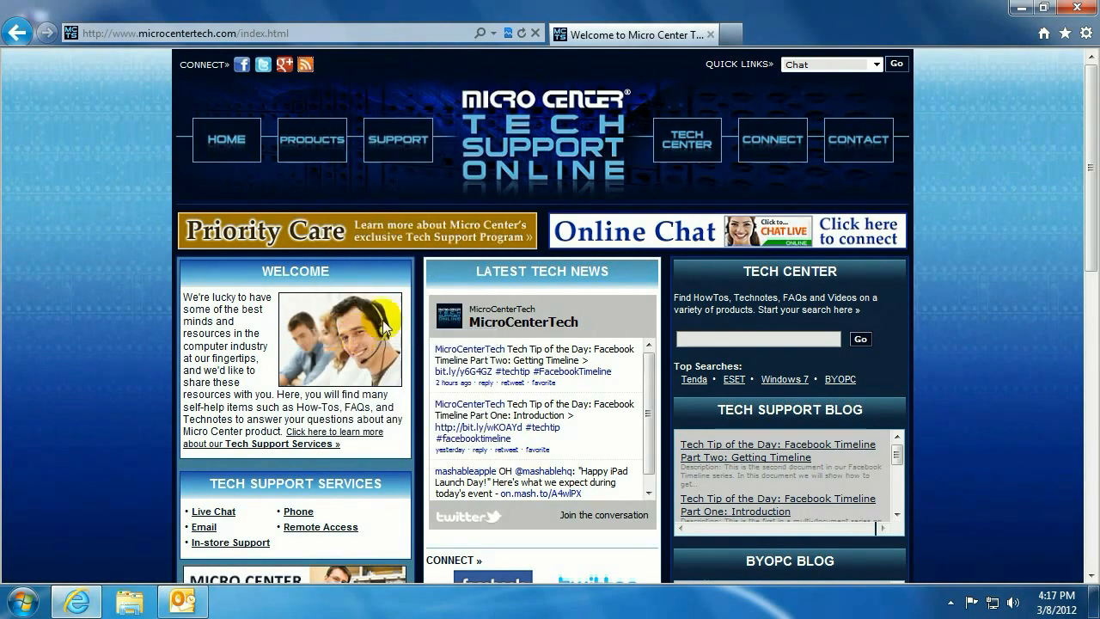
left_click(1044, 9)
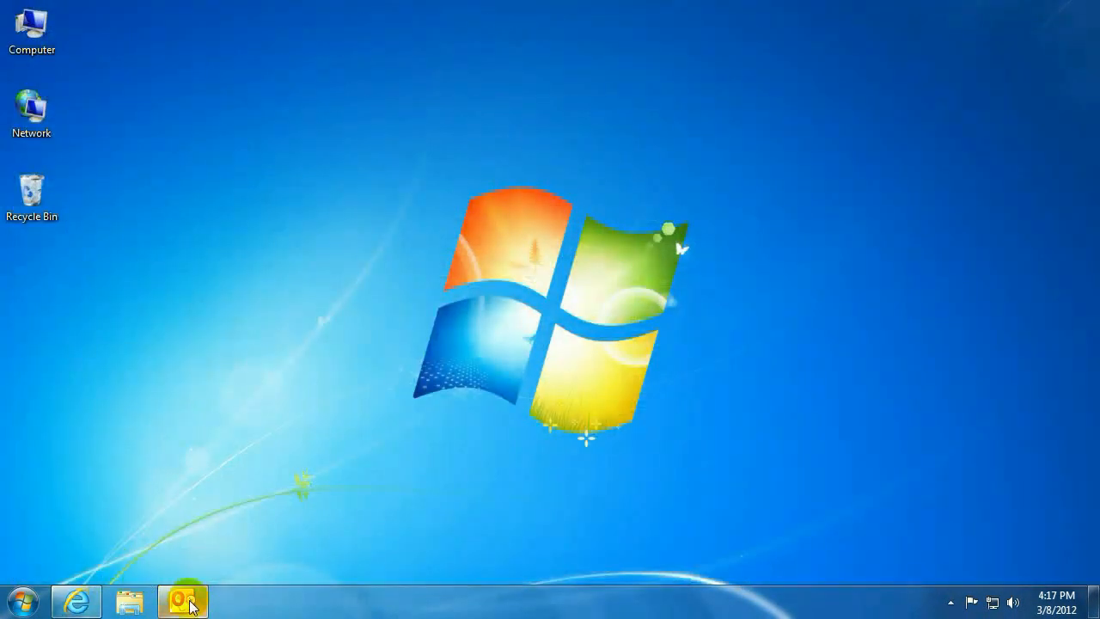
Launch Outlook and start a new RSS feed from the RSS Feeds folder
left_click(181, 601)
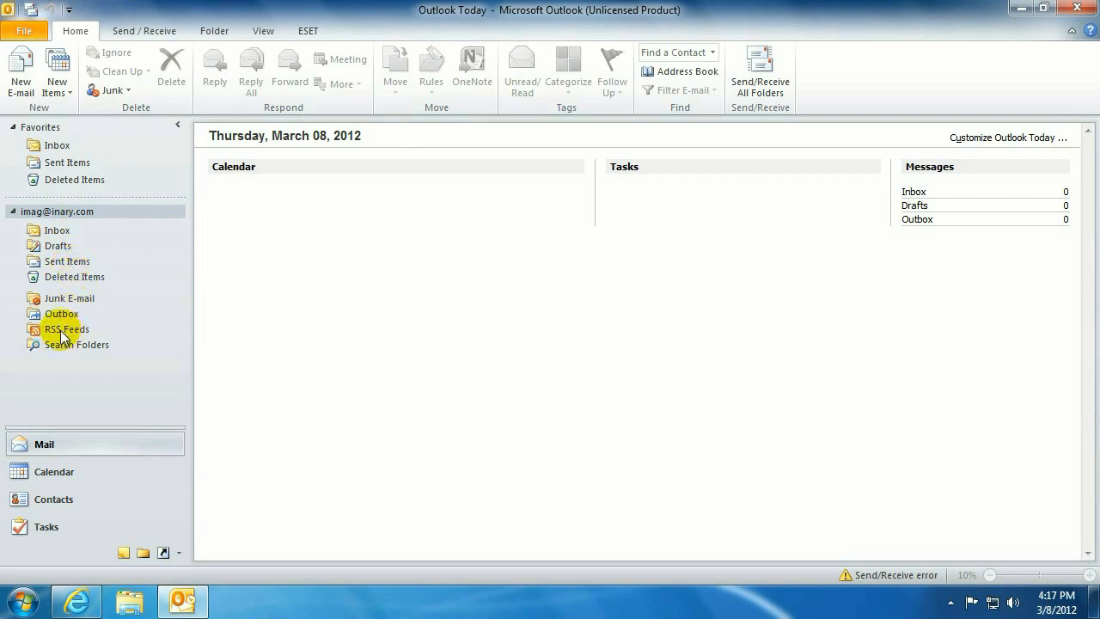
right_click(65, 329)
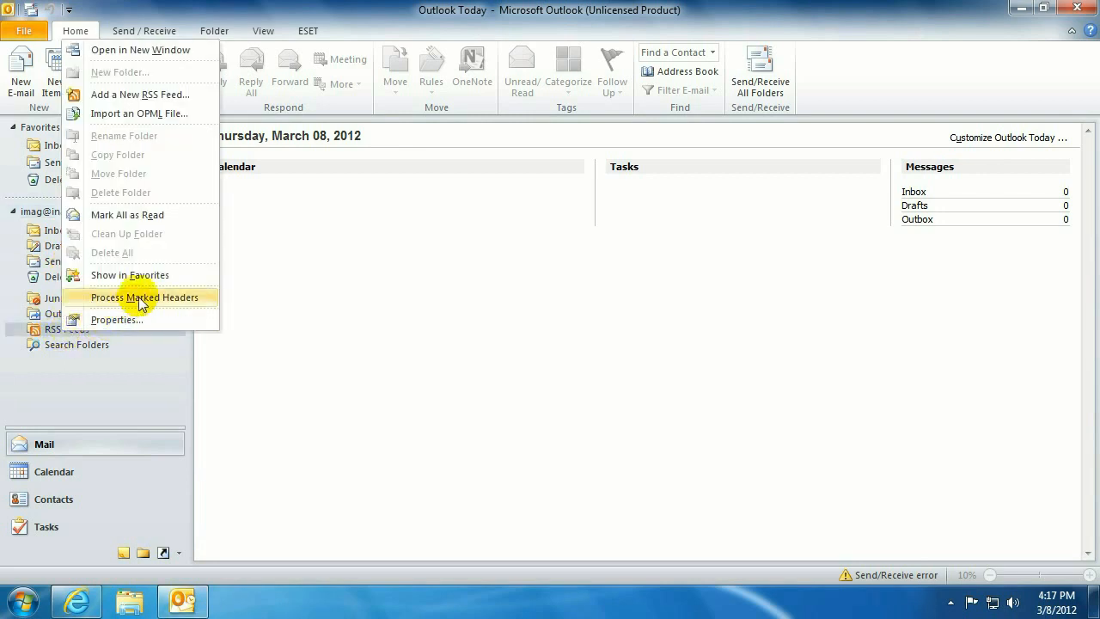
left_click(140, 94)
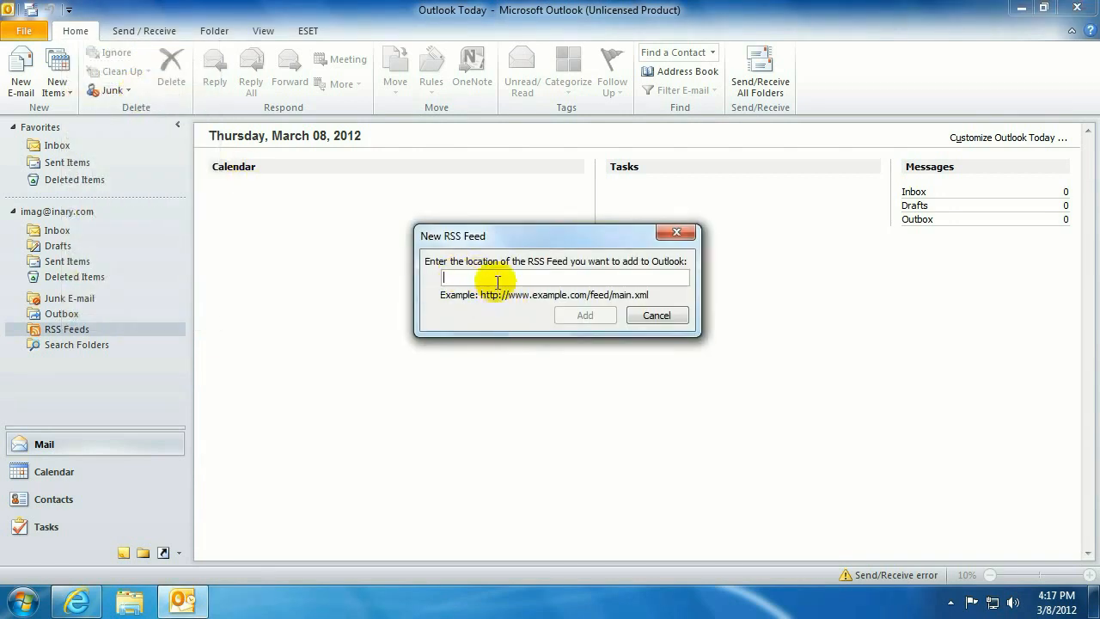
Subscribe to microcentertechsupport.blogspot.com/feeds/posts/default and open the newest Facebook Timeline tip post
type("microcentertechsupport.blogspot.com/feeds/posts/default")
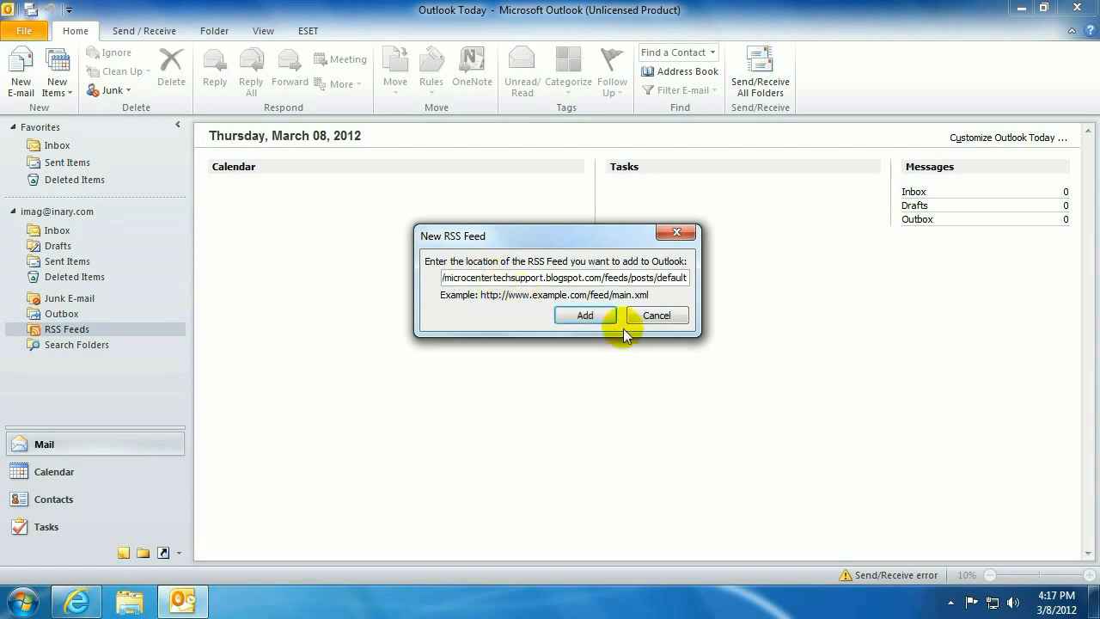
left_click(586, 314)
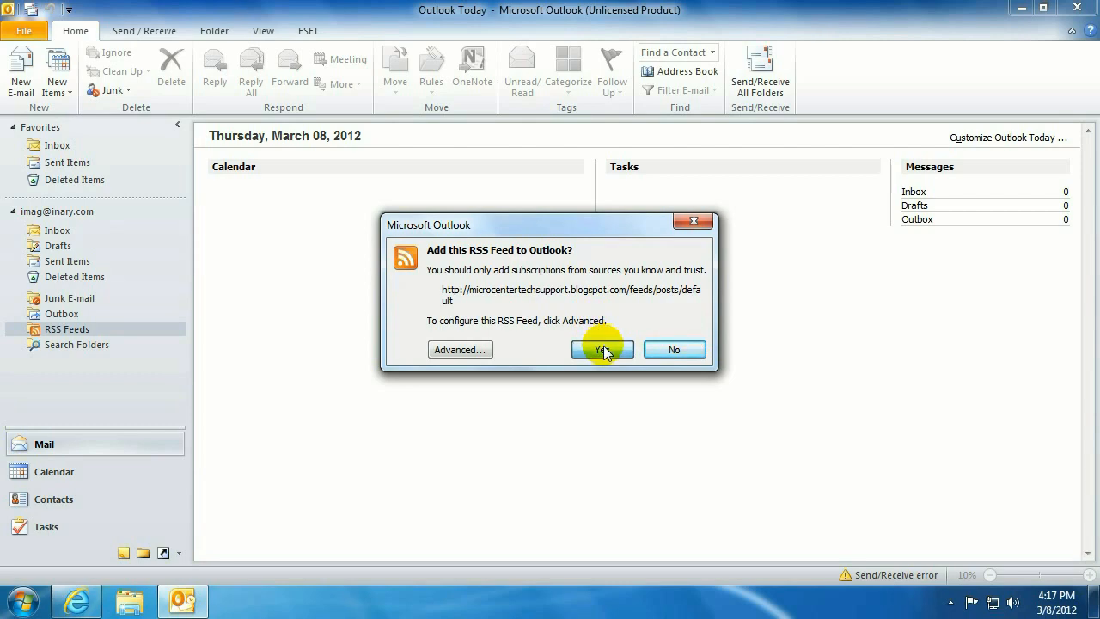
left_click(601, 349)
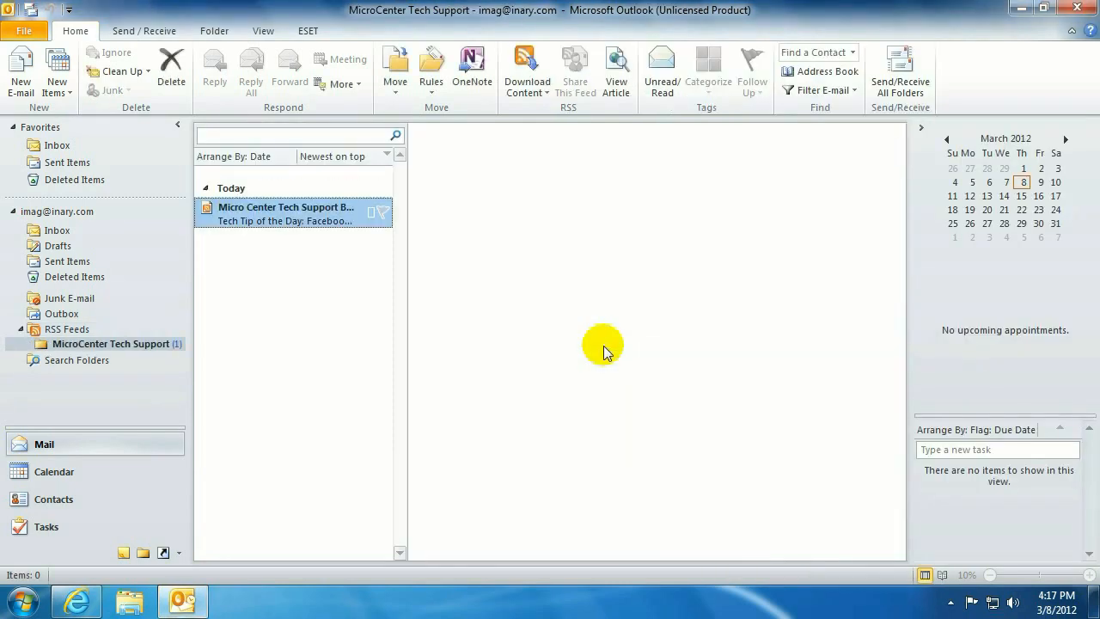
left_click(286, 213)
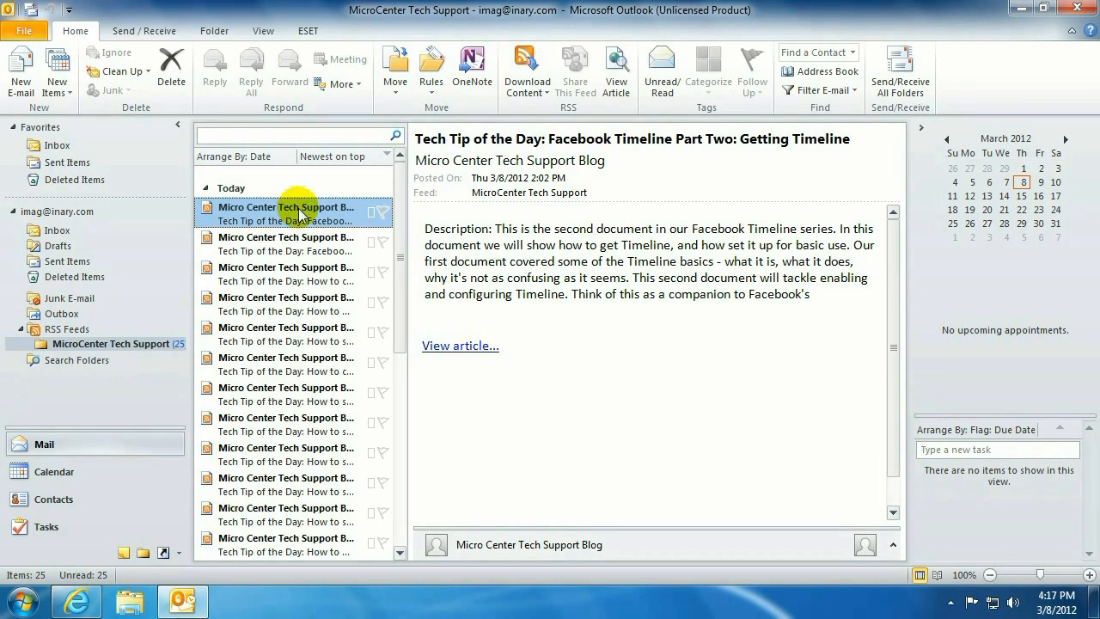
mouse_move(296, 210)
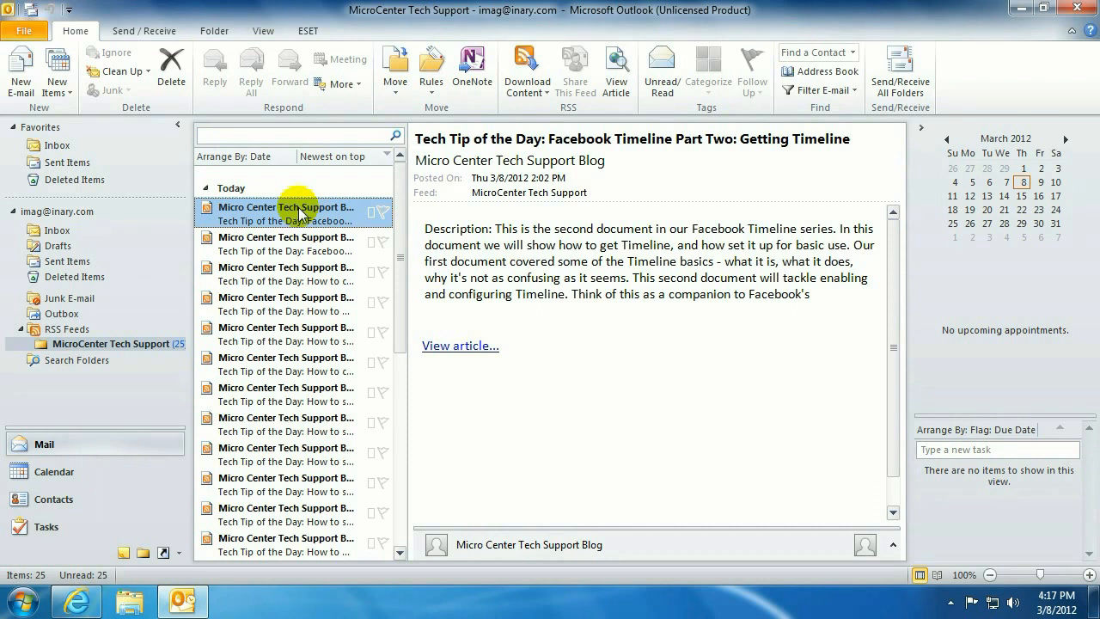
mouse_move(1023, 36)
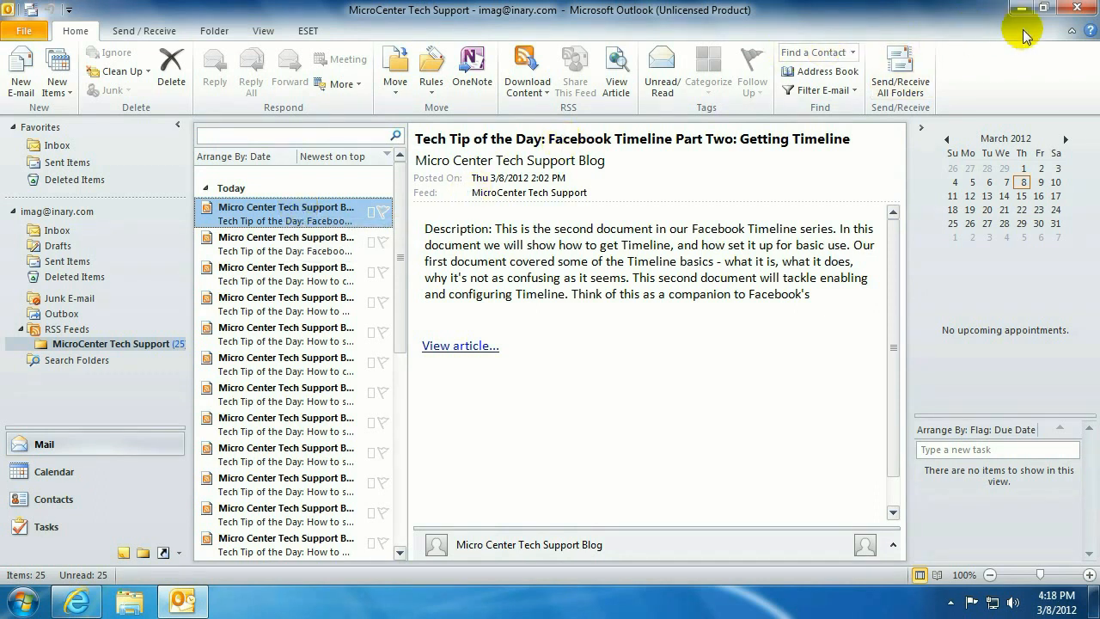